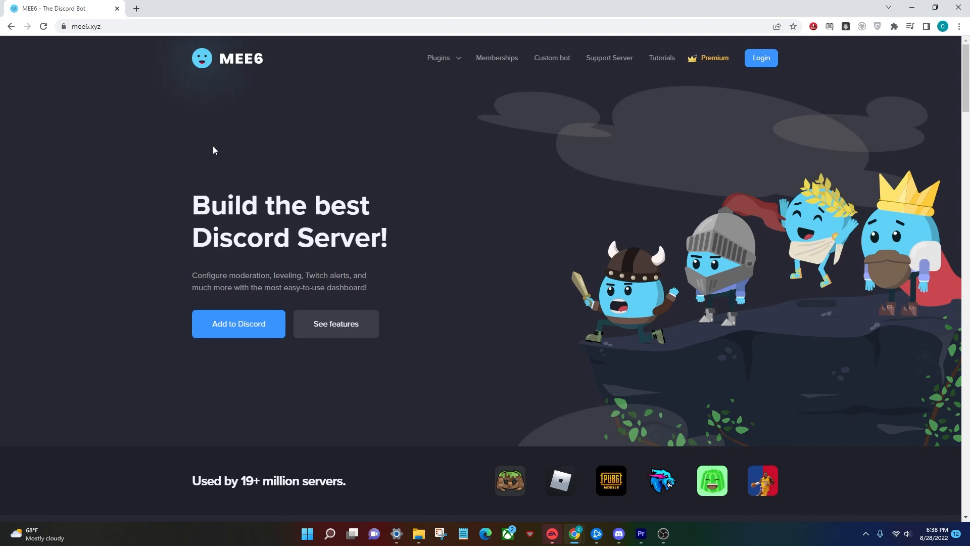
mouse_move(251, 342)
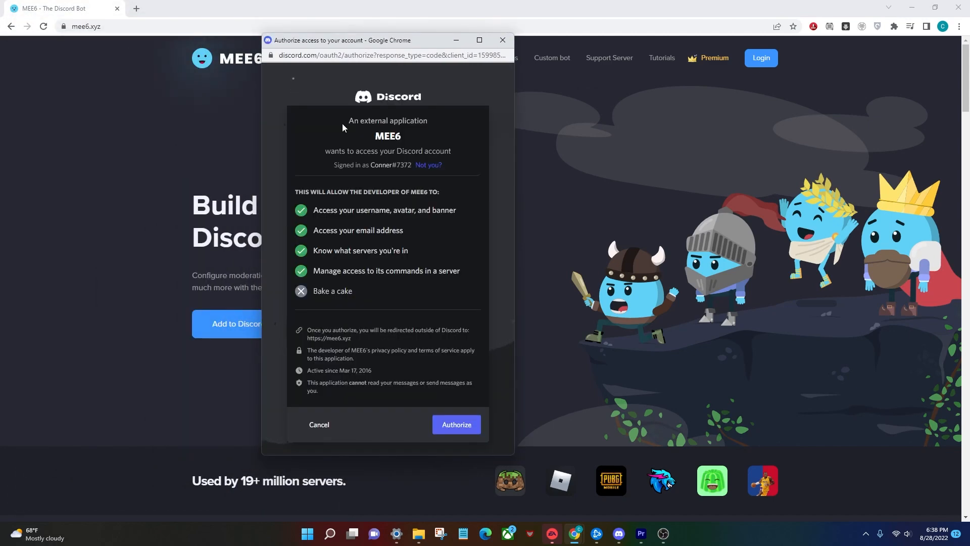
Authorize MEE6 to access the Discord account in the authorization popup.
left_click(456, 424)
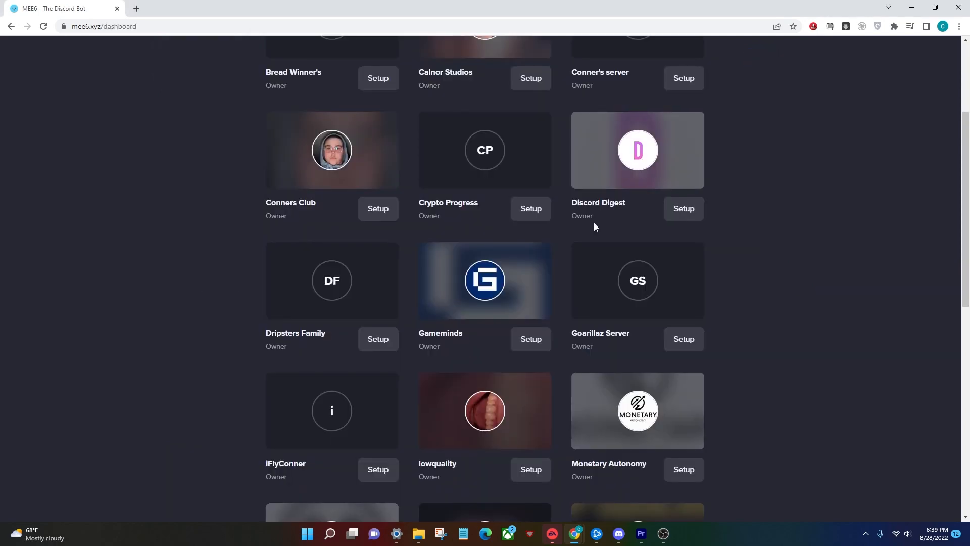
Add the MEE6 bot to Discord Digest, granting every requested permission.
left_click(683, 209)
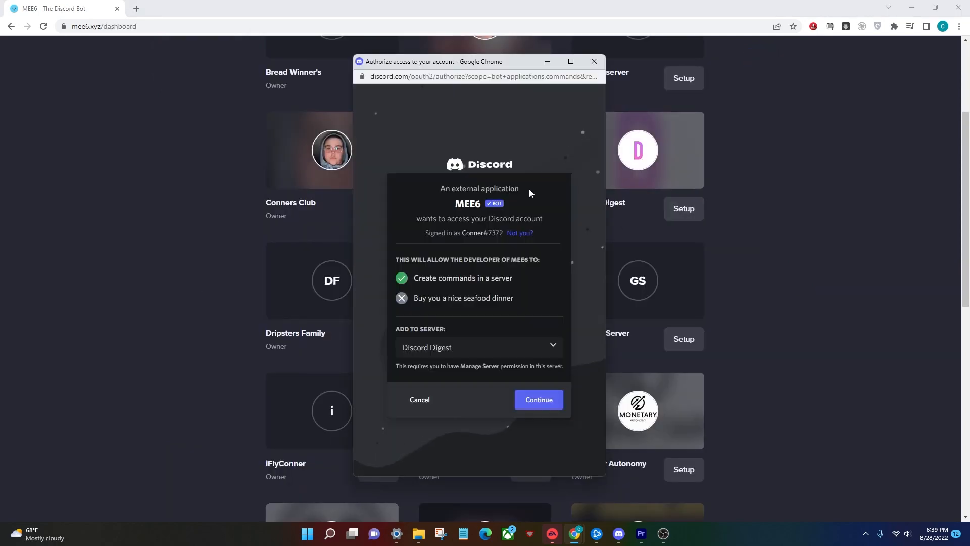
mouse_move(537, 400)
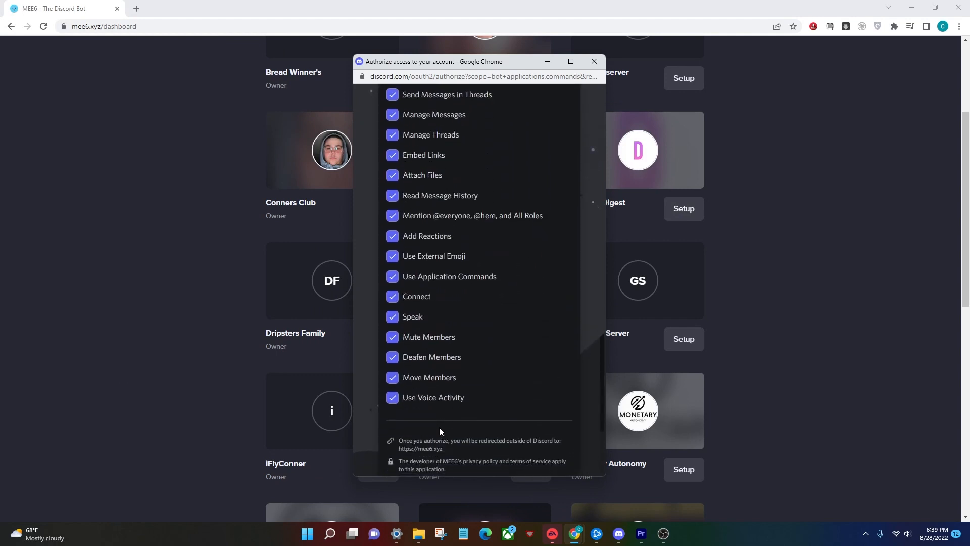
scroll("down", 3)
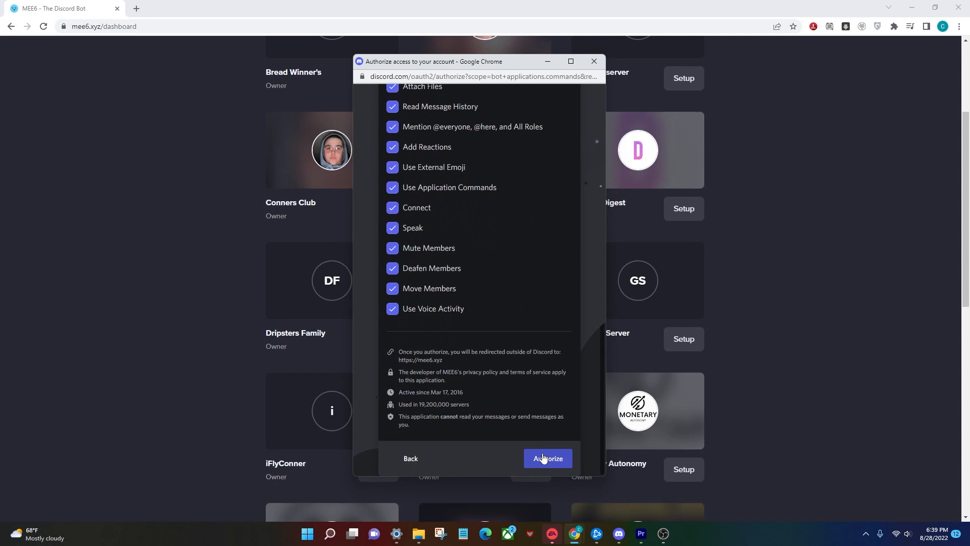
left_click(547, 458)
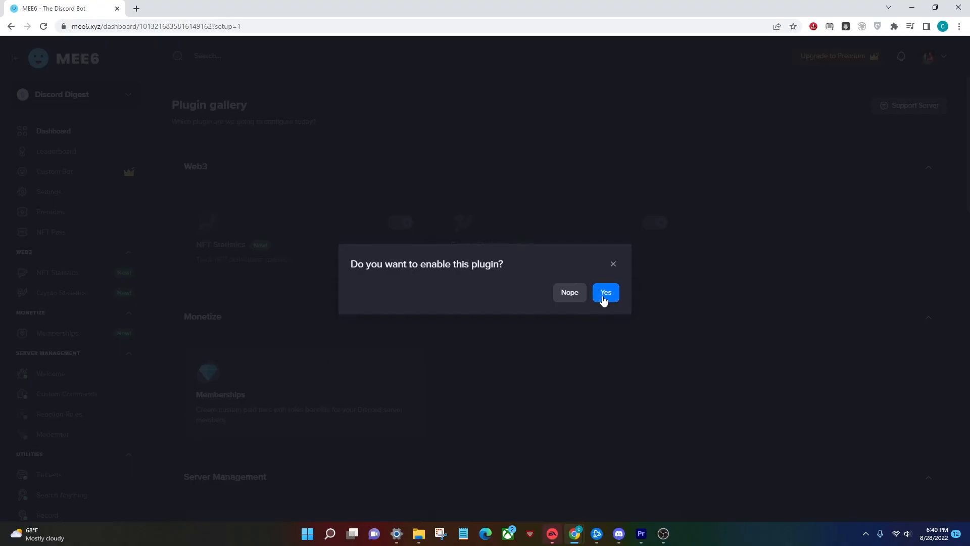
Confirm enabling the Reaction Roles plugin on Discord Digest.
left_click(604, 292)
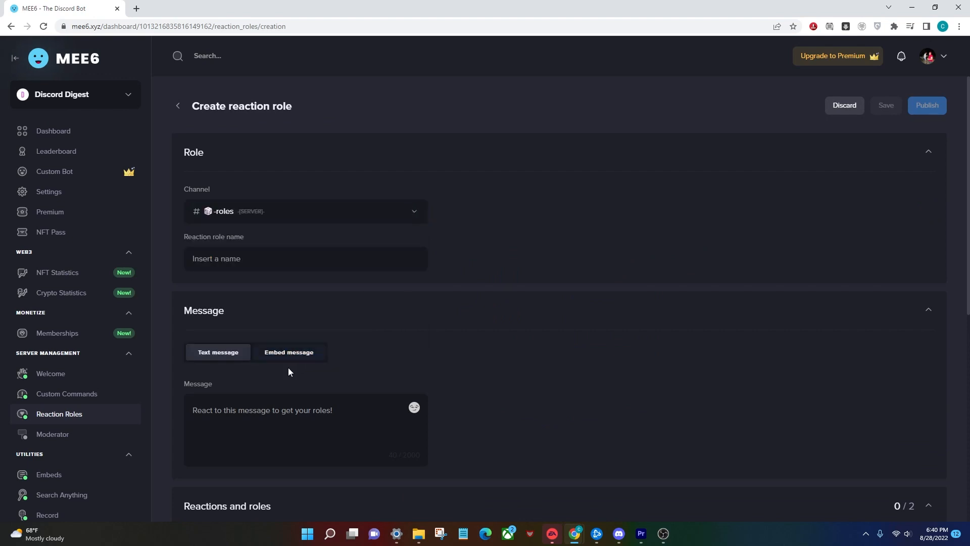
mouse_move(477, 298)
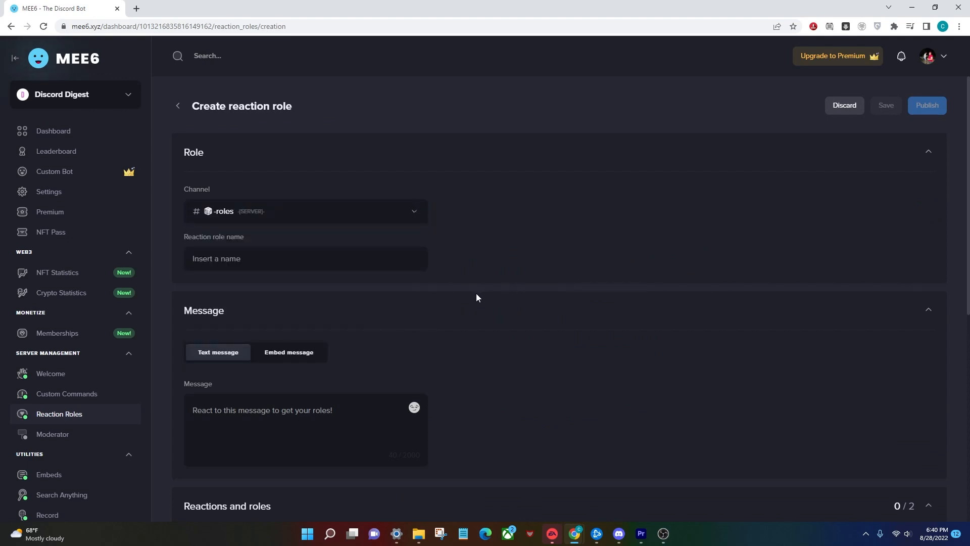
Name the reaction role 'Member' and switch its message to Embed.
left_click(305, 259)
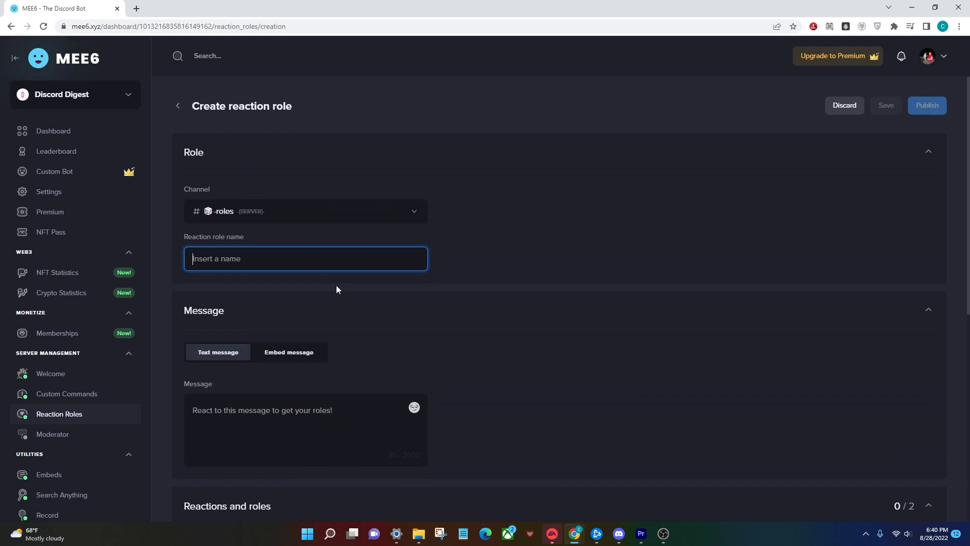
scroll("down", 3)
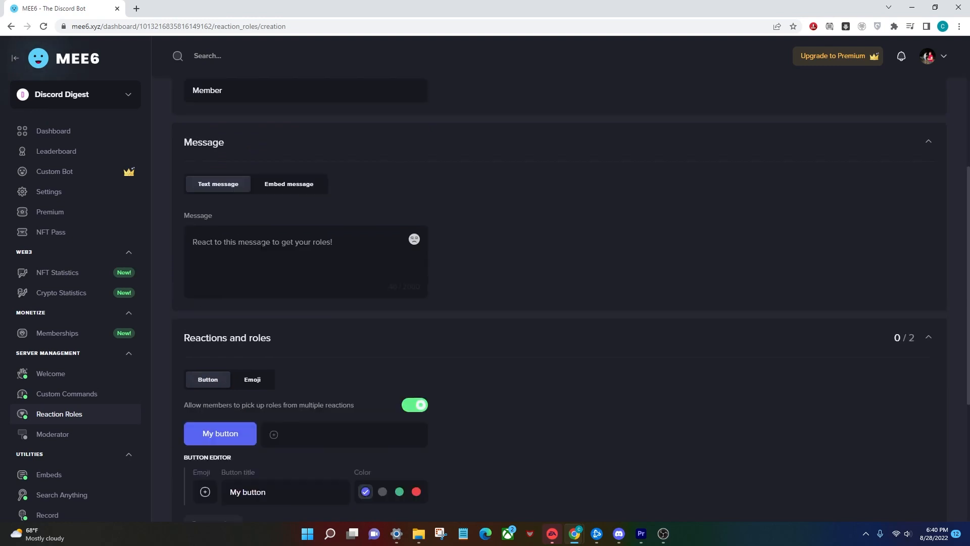
scroll("up", 3)
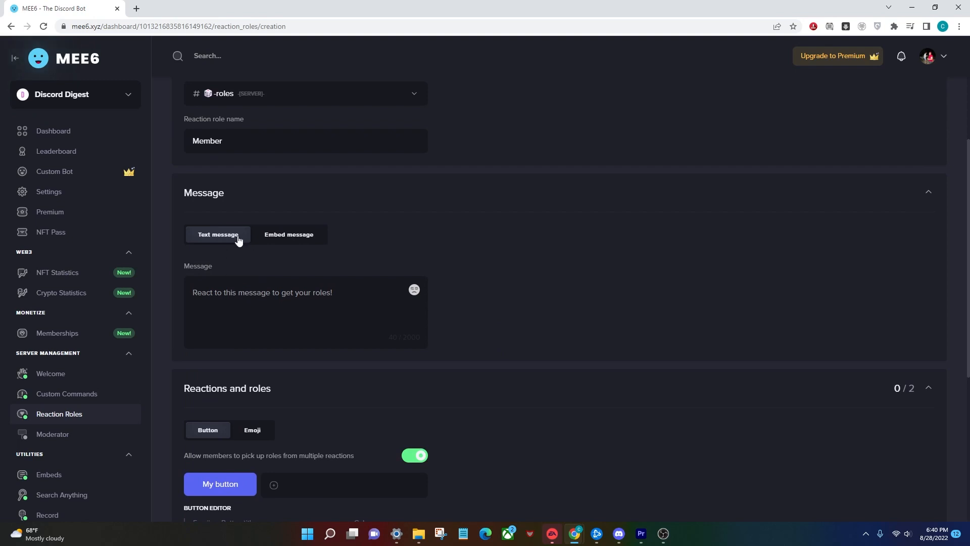
left_click(289, 235)
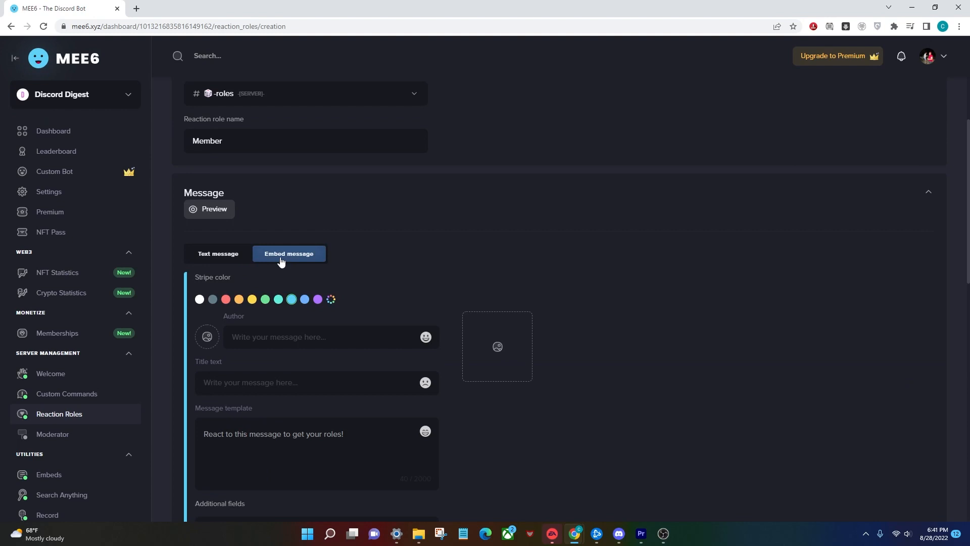
Scroll down through the message options to the Reactions and roles section.
scroll("down", 3)
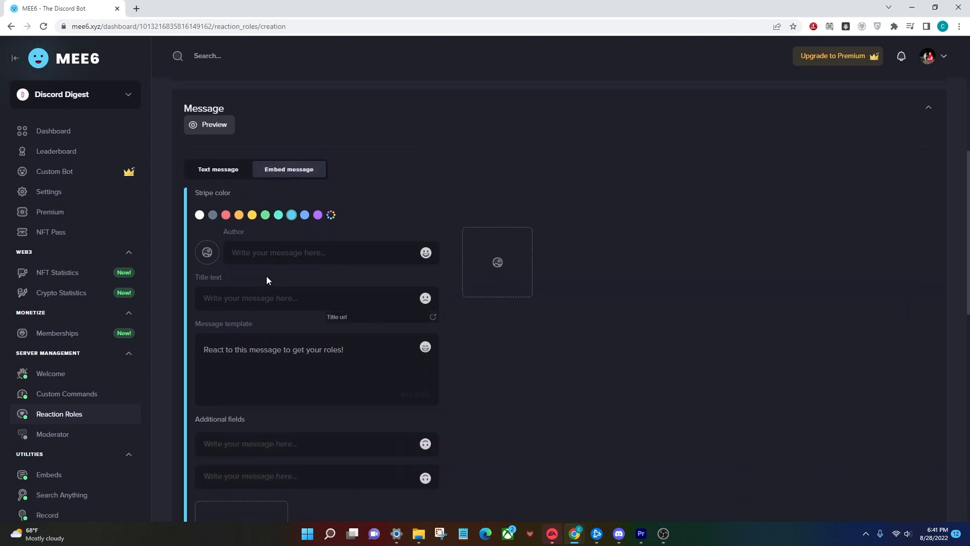
mouse_move(276, 289)
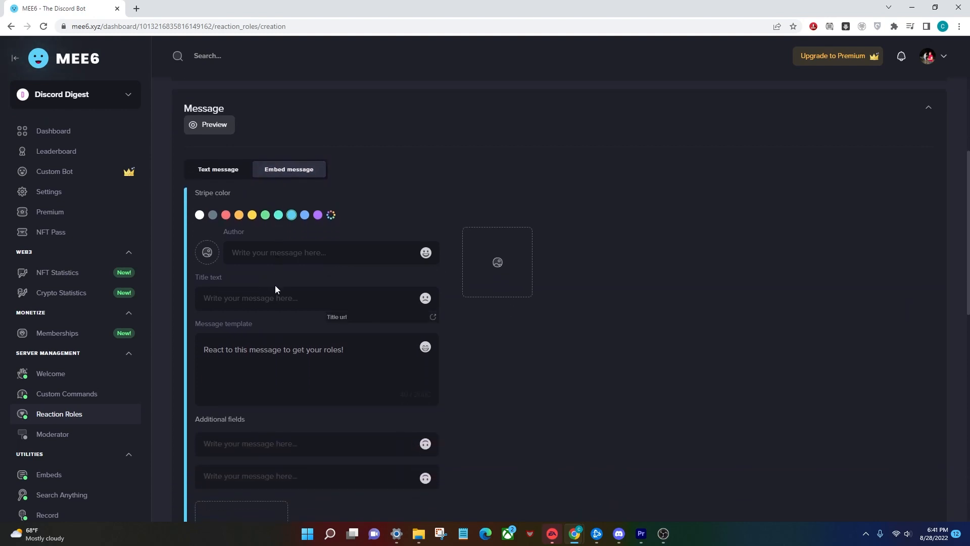
scroll("down", 3)
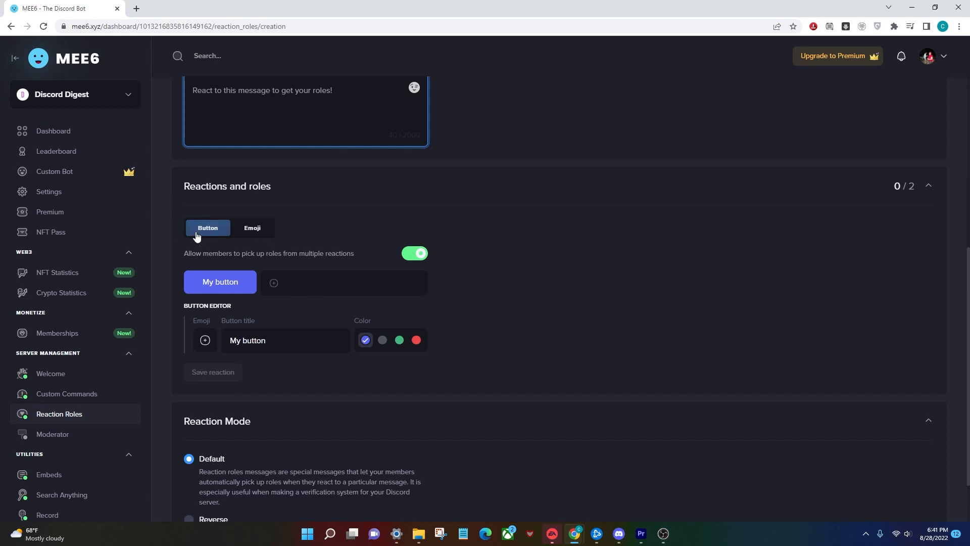
Switch reactions from buttons to emoji and add a smiley reaction.
left_click(253, 228)
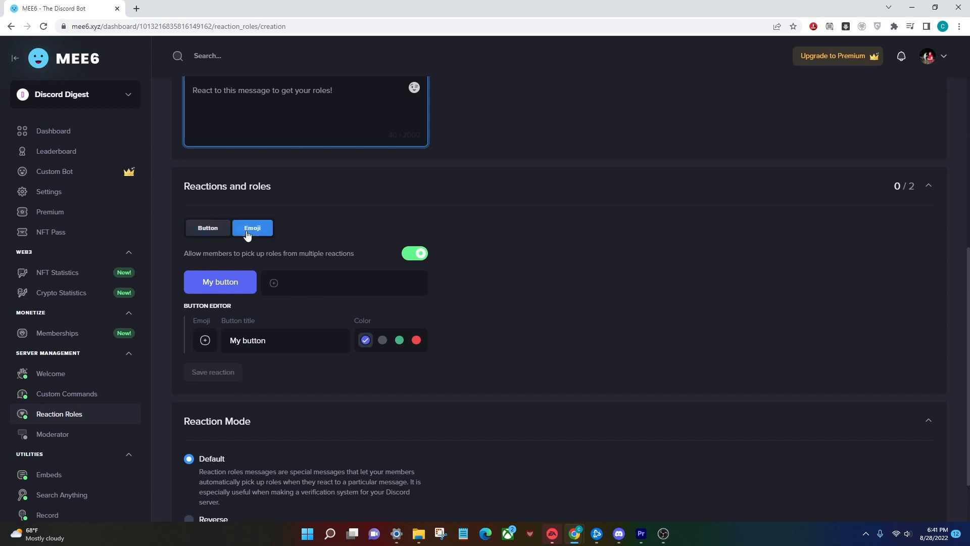
left_click(252, 227)
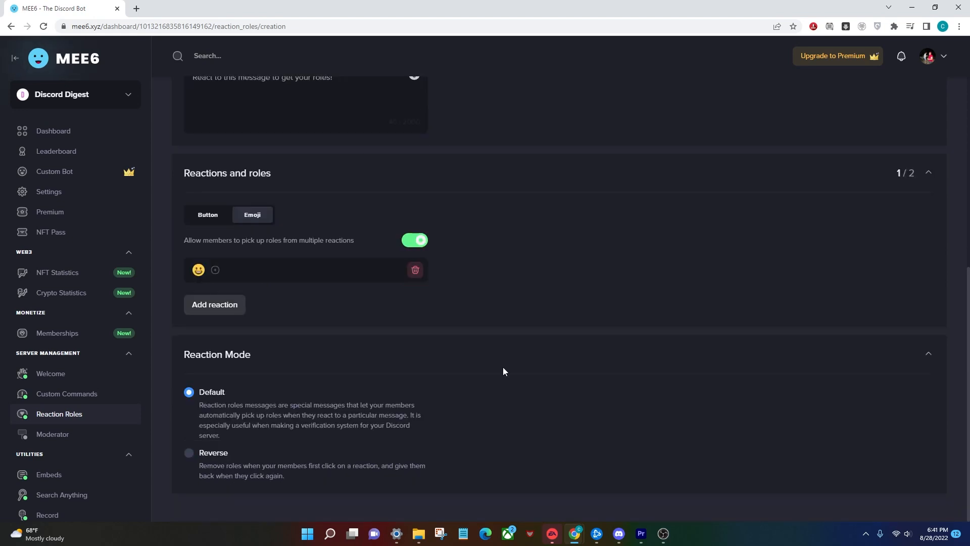
scroll("up", 3)
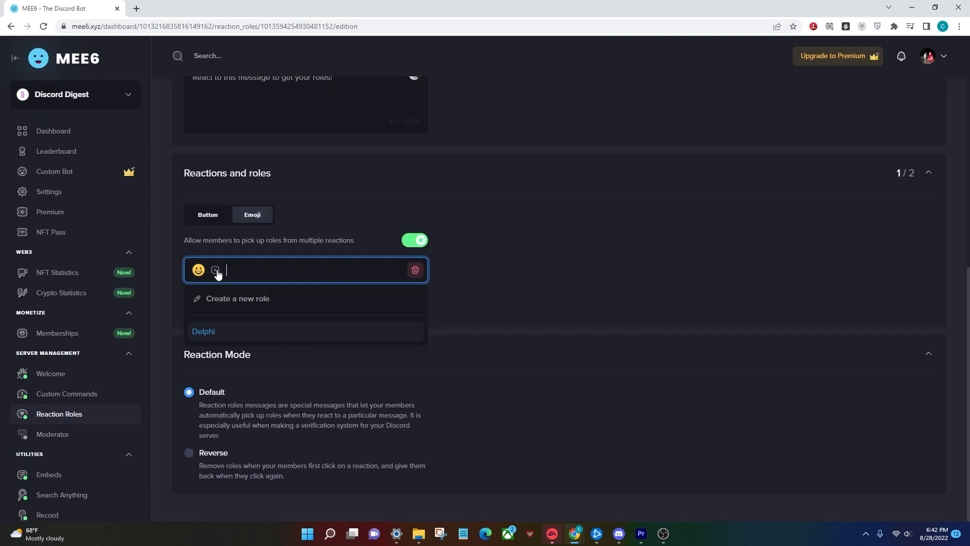
mouse_move(212, 302)
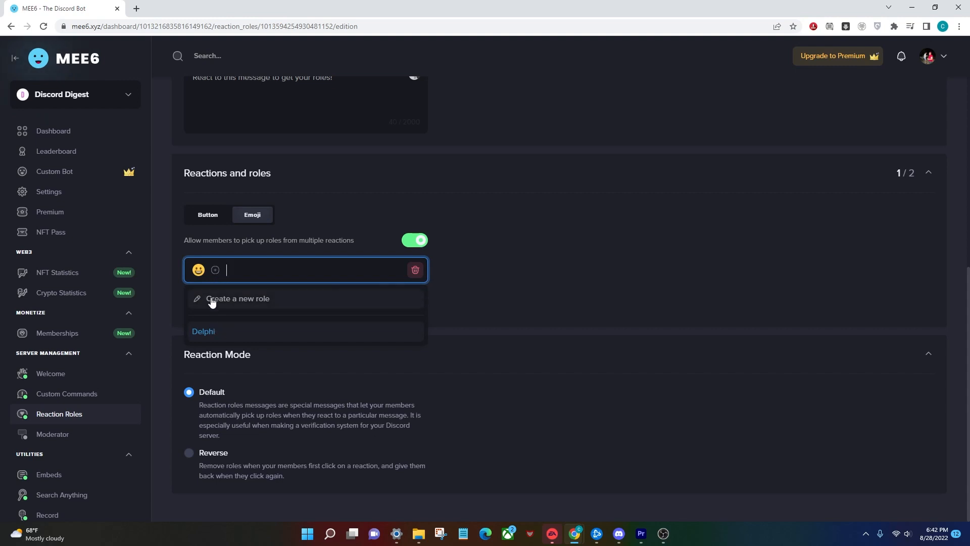
mouse_move(235, 303)
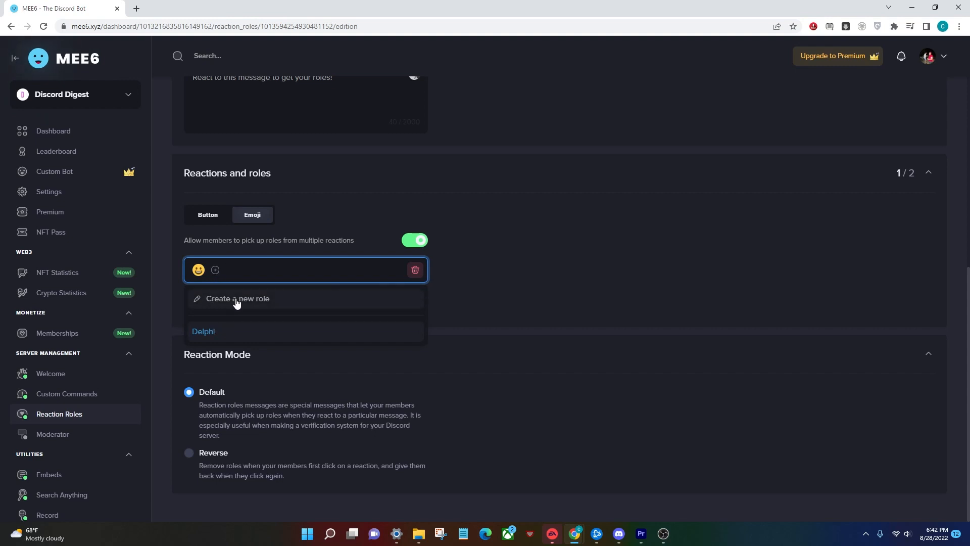
Create and save a new Member role for the smiley reaction.
left_click(237, 298)
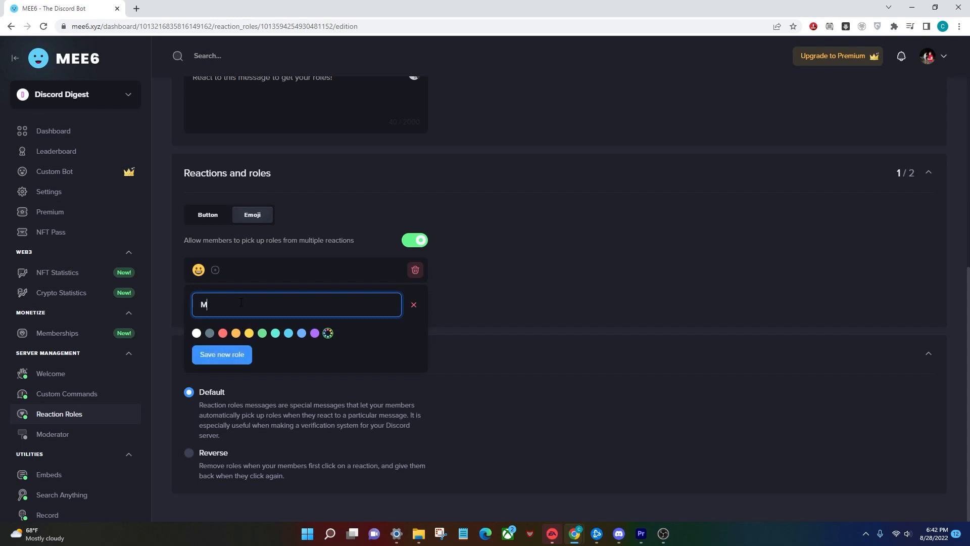
left_click(221, 356)
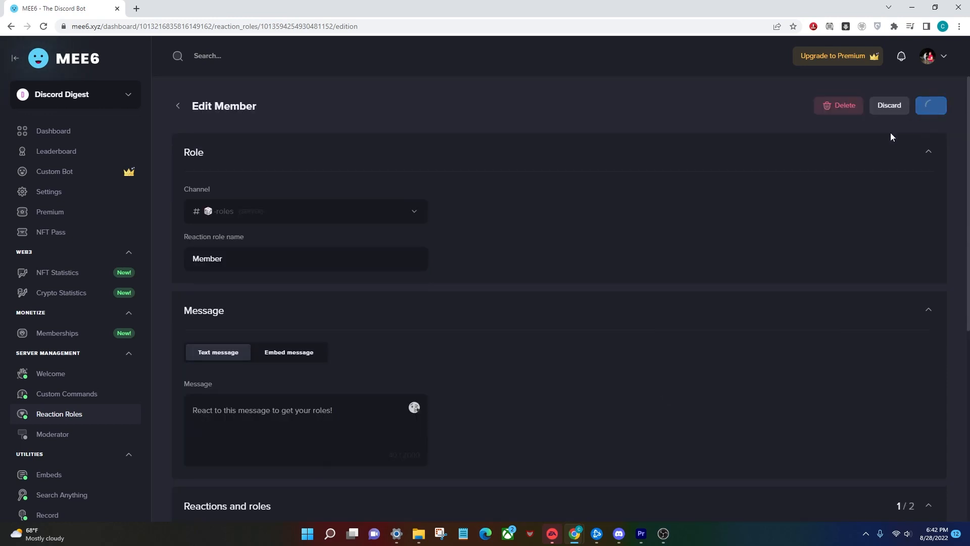
In Discord, react with the smiley on MEE6's -roles message and verify the Member role.
left_click(616, 538)
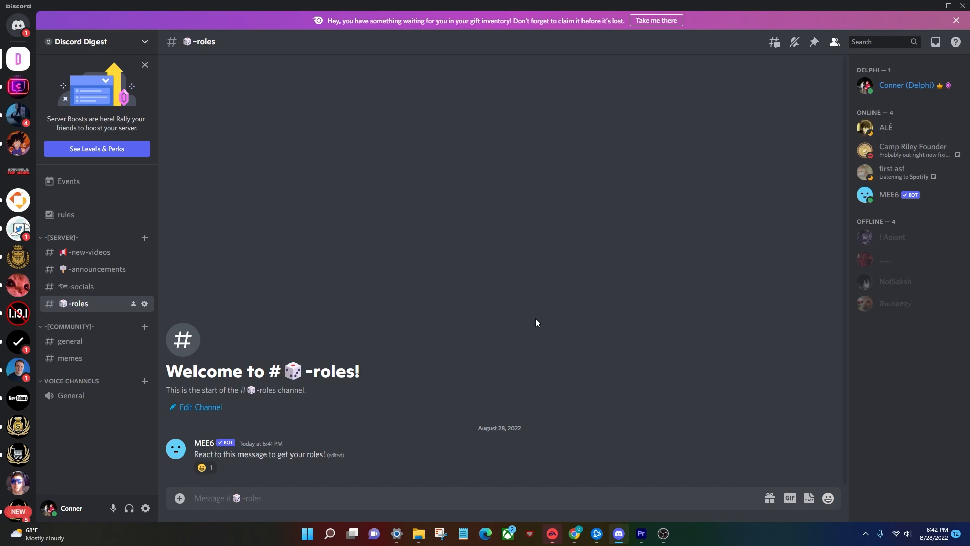
left_click(905, 86)
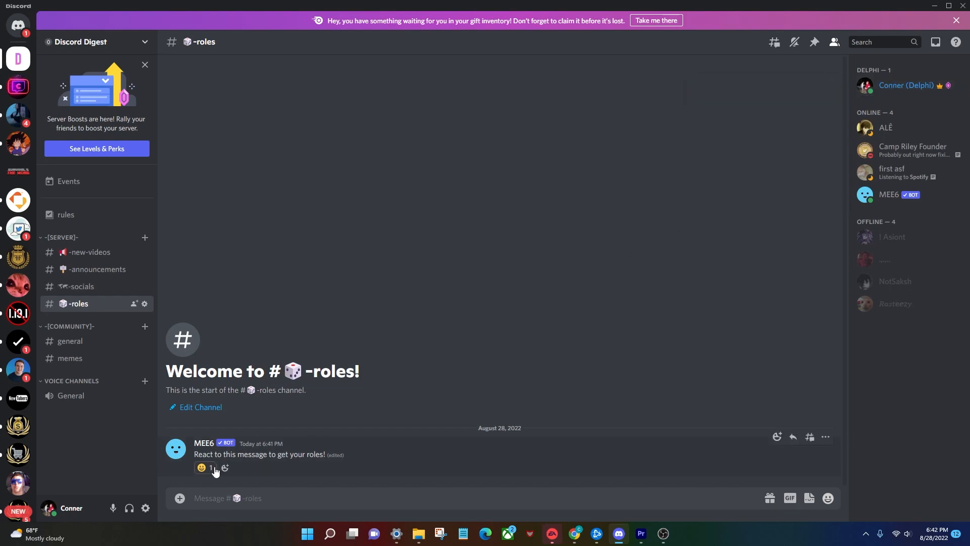
left_click(206, 467)
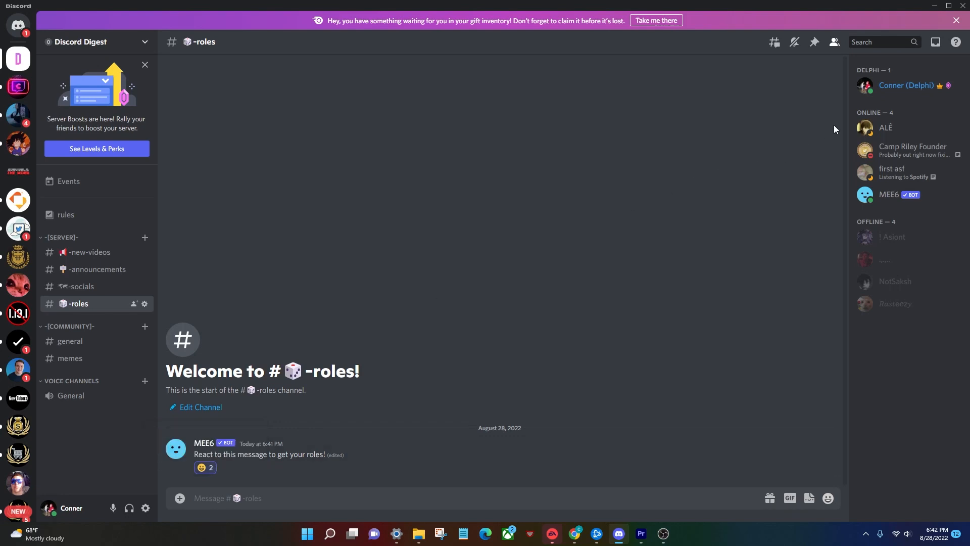
left_click(905, 86)
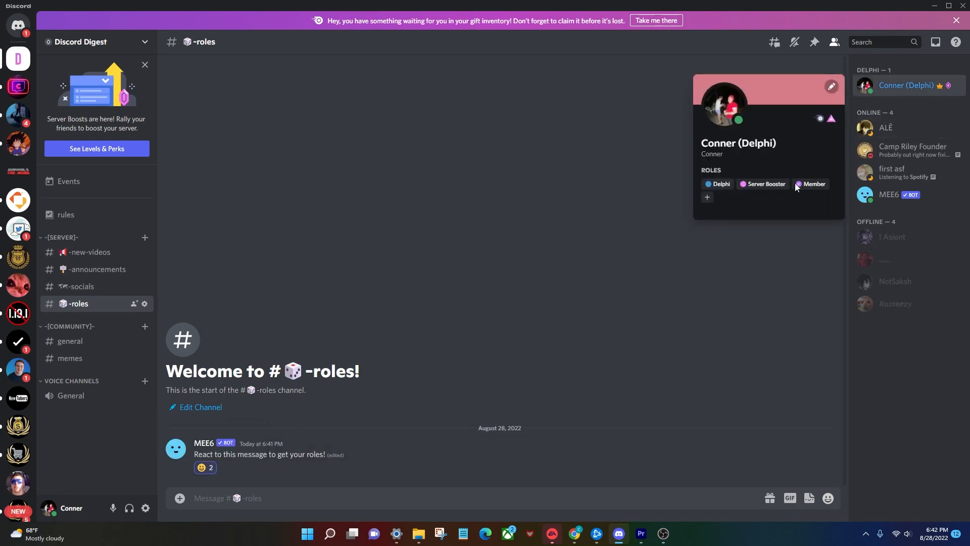
left_click(506, 357)
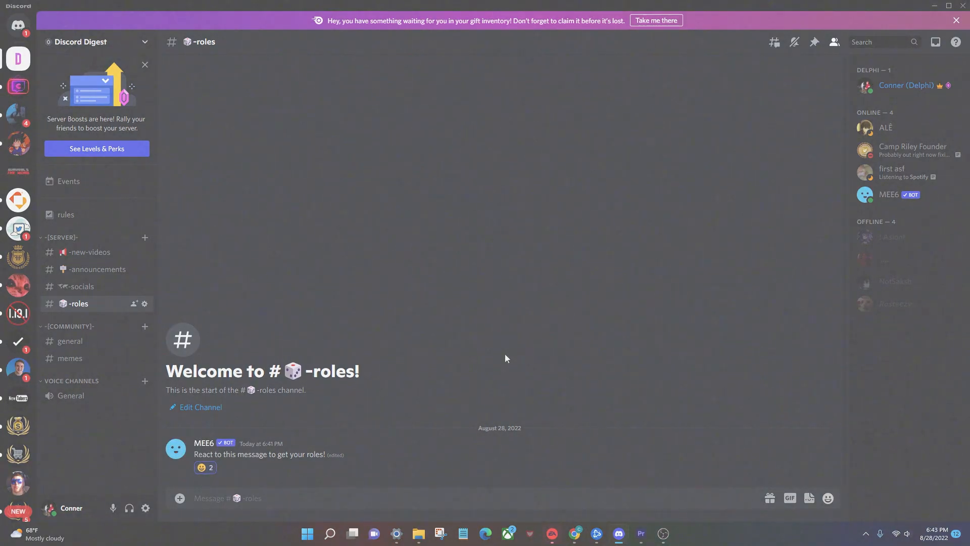